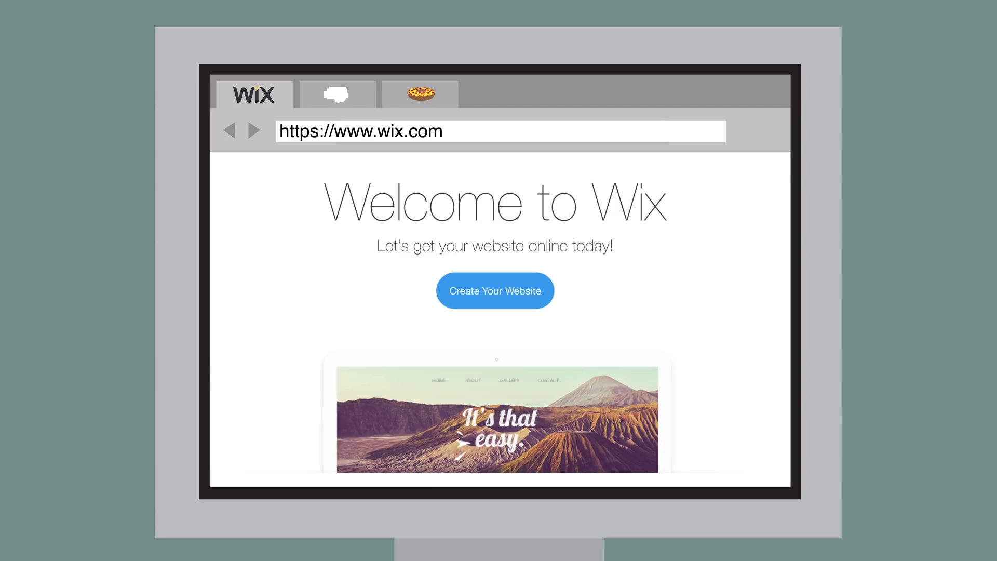
# - Browse the Life Noggin and pizza bagels tabs, return to Wix templates, and confirm LIFENOGGIN.COM is available
pyautogui.click(337, 95)
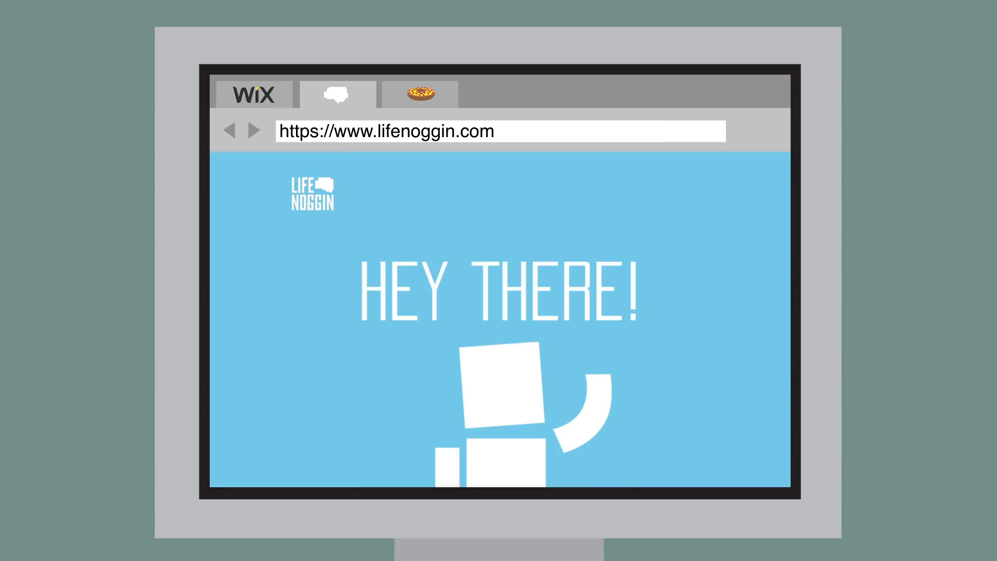
pyautogui.click(418, 95)
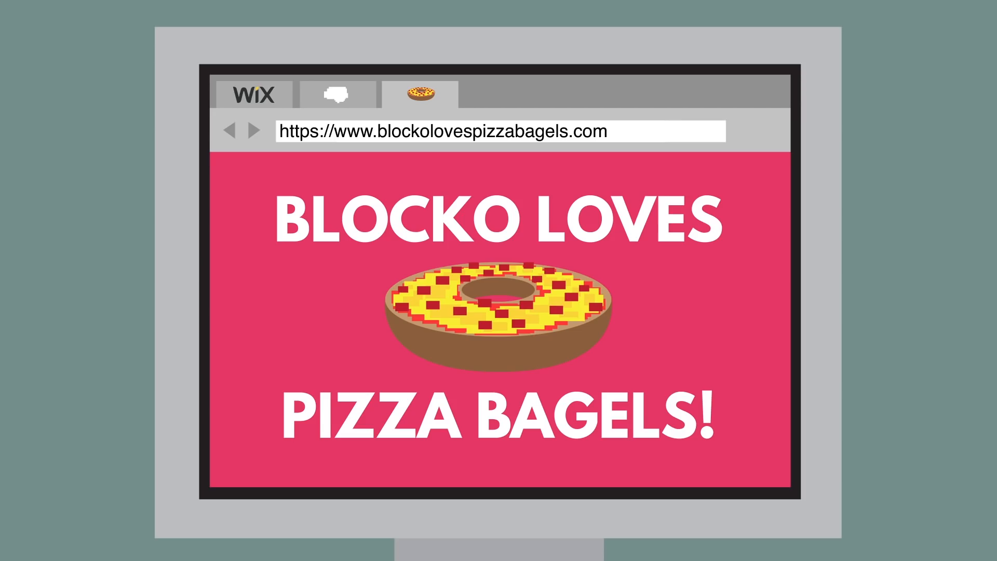
pyautogui.click(254, 94)
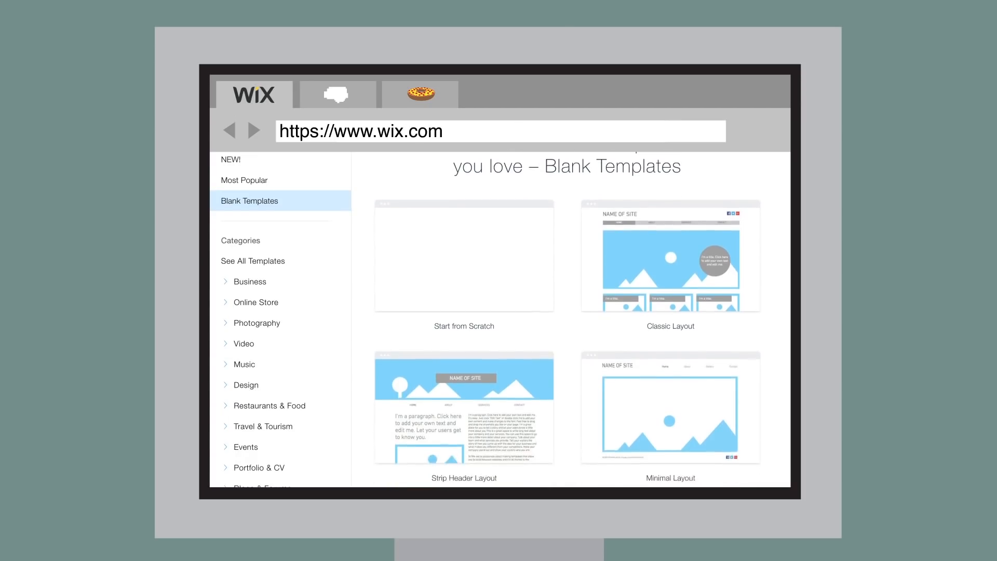
pyautogui.scroll(-3)
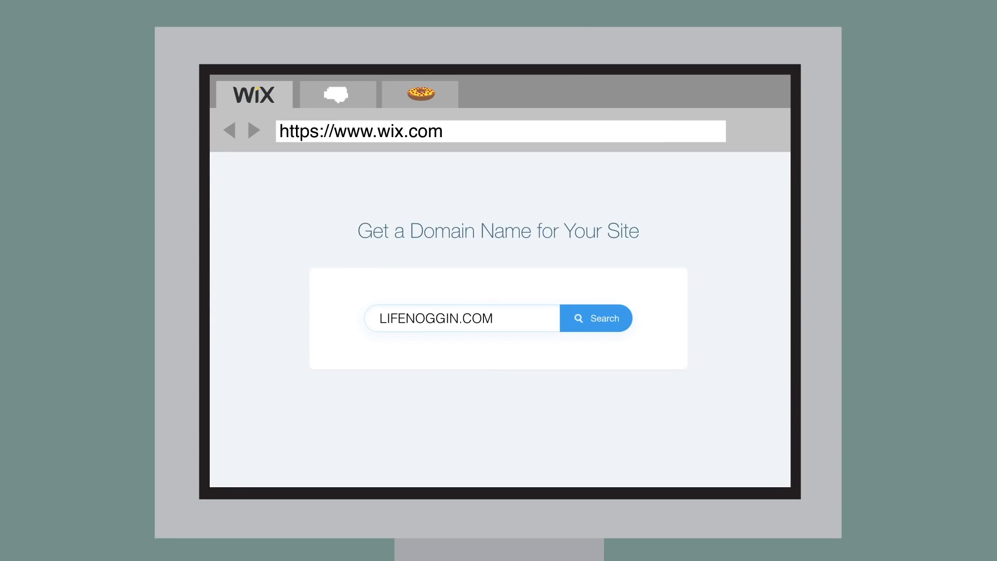
pyautogui.click(595, 318)
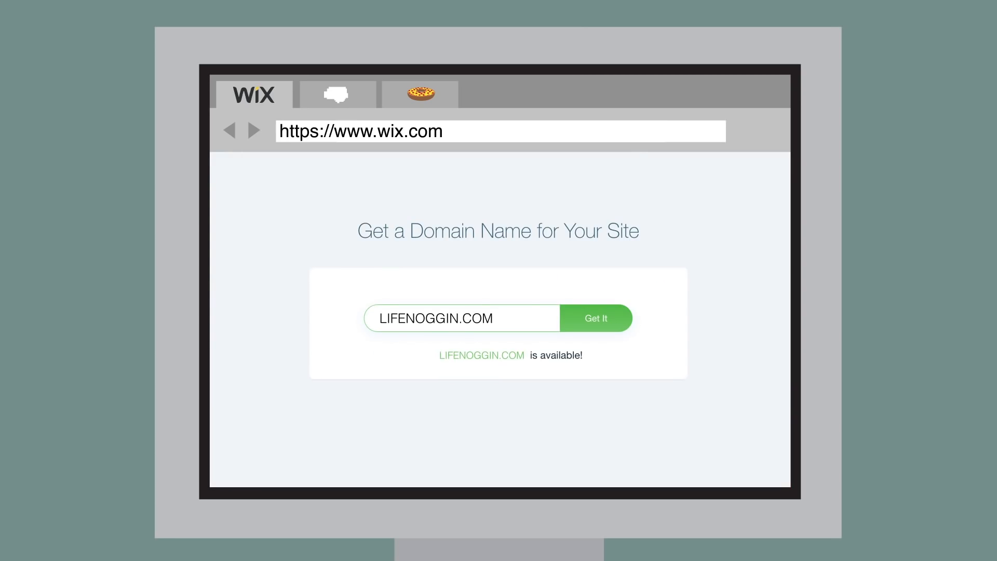